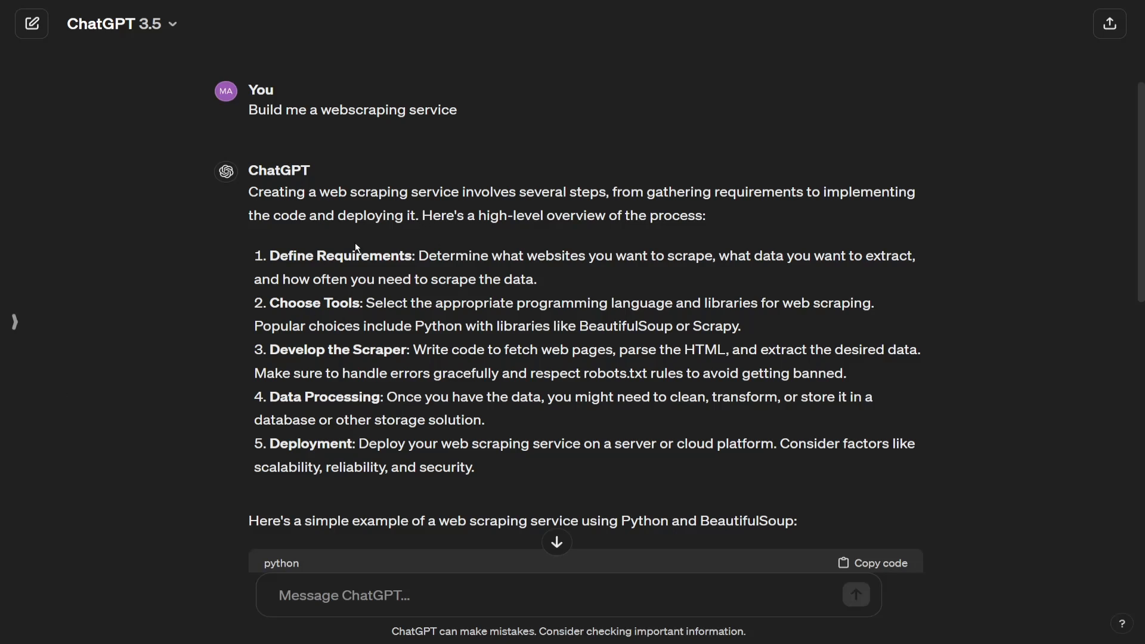
{"action": "mouse_move", "coordinate": [460, 272]}
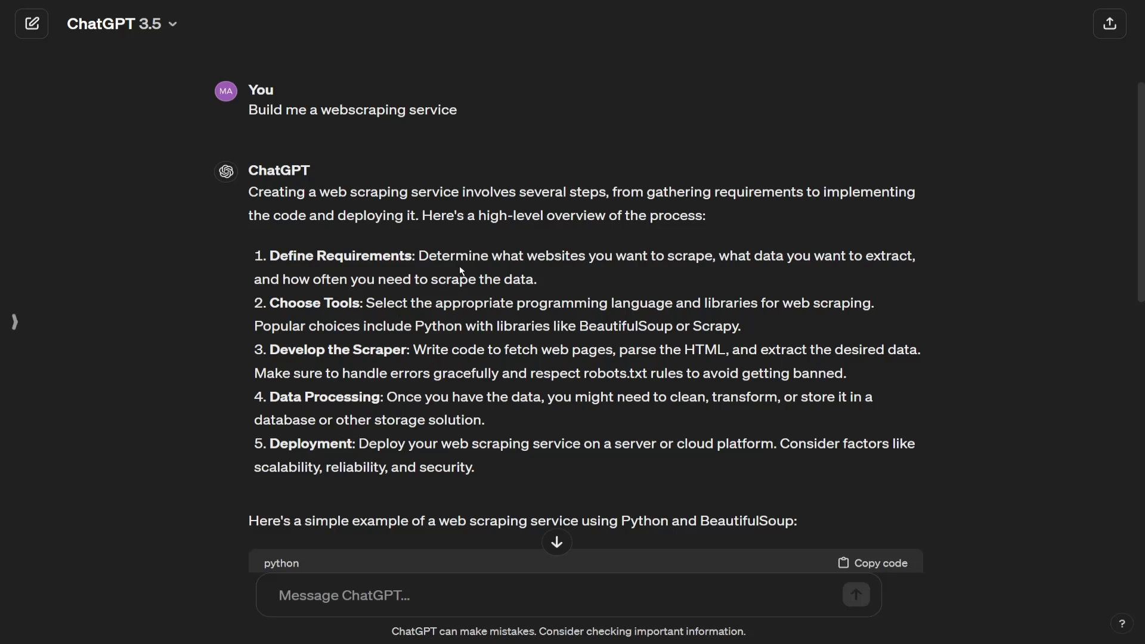
{"action": "mouse_move", "coordinate": [465, 271]}
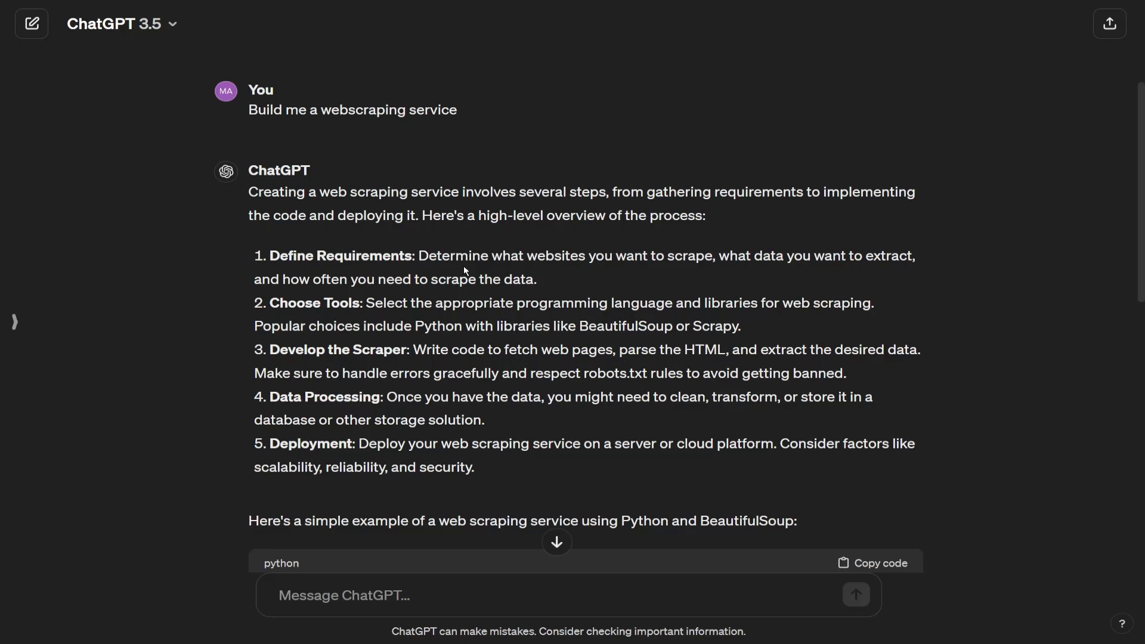
{"action": "scroll", "scroll_direction": "down", "scroll_amount": 3}
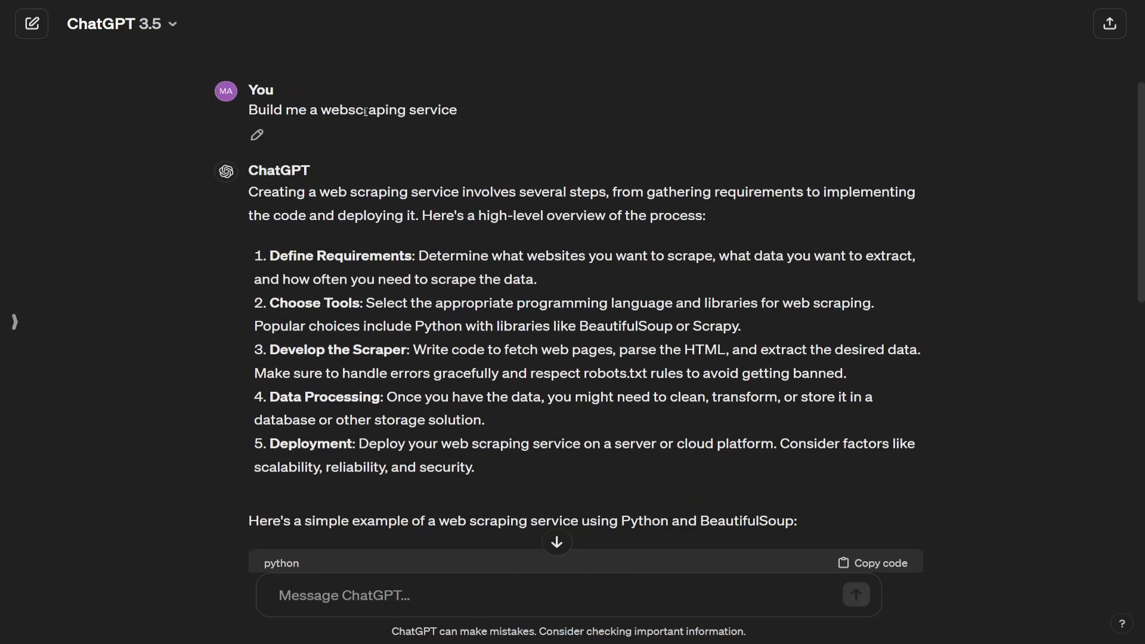
{"action": "scroll", "scroll_direction": "down", "scroll_amount": 3}
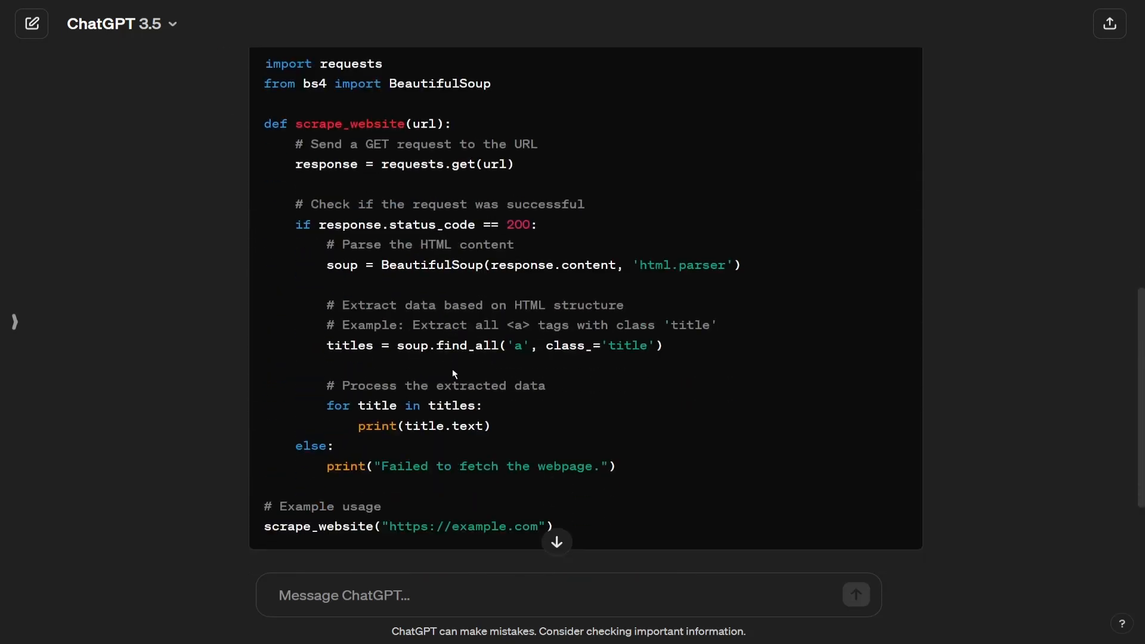
{"action": "scroll", "scroll_direction": "up", "scroll_amount": 3}
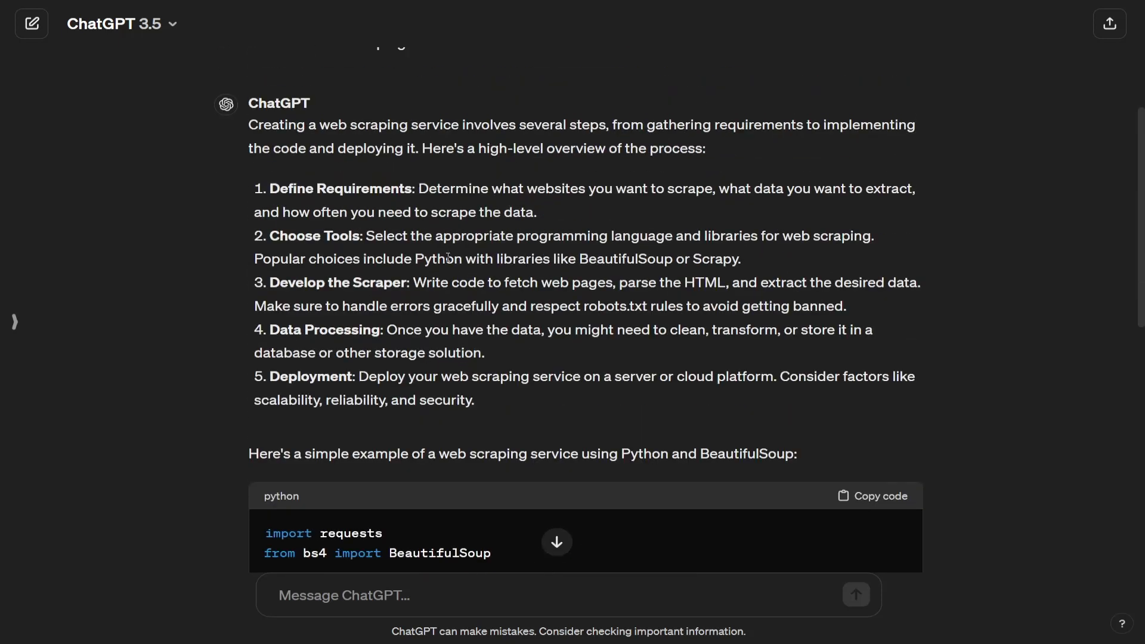